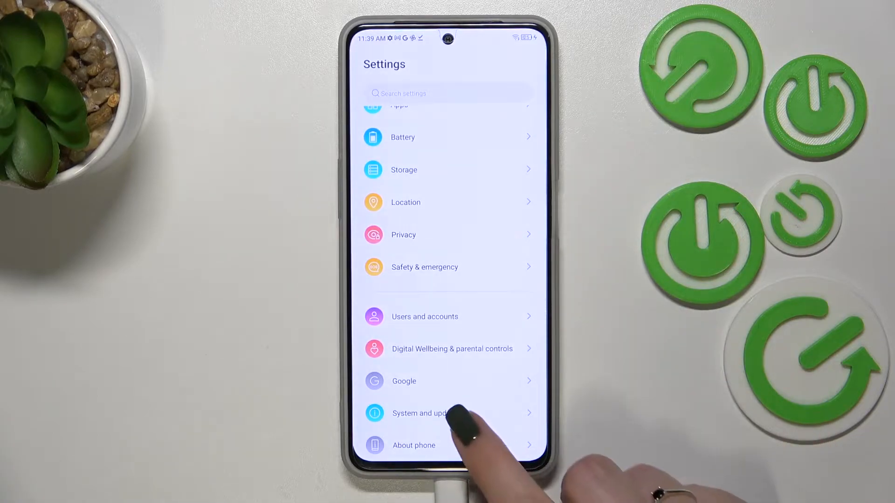
# - Navigate via System and update and Languages & input to the Languages list showing English (United States)
pyautogui.click(420, 413)
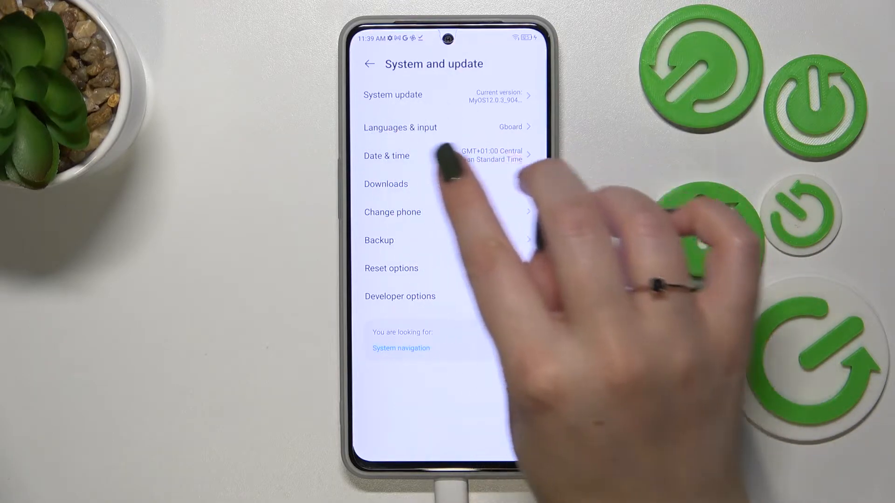
pyautogui.click(400, 127)
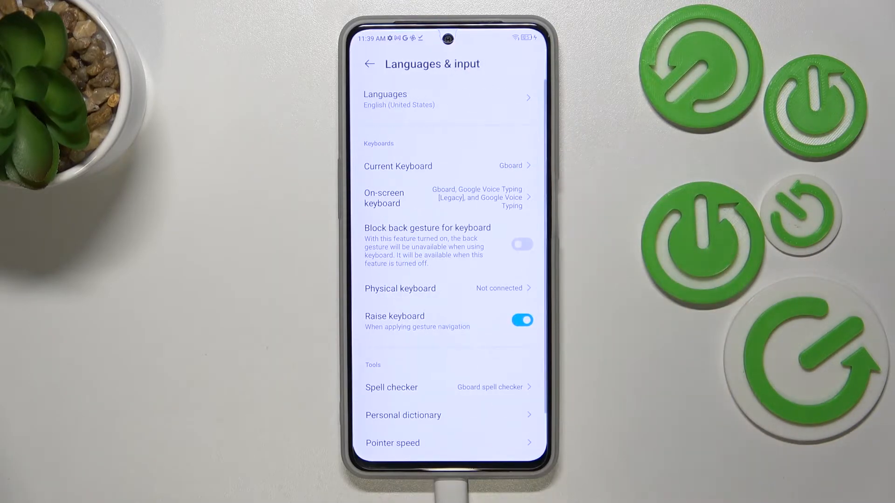
pyautogui.click(447, 99)
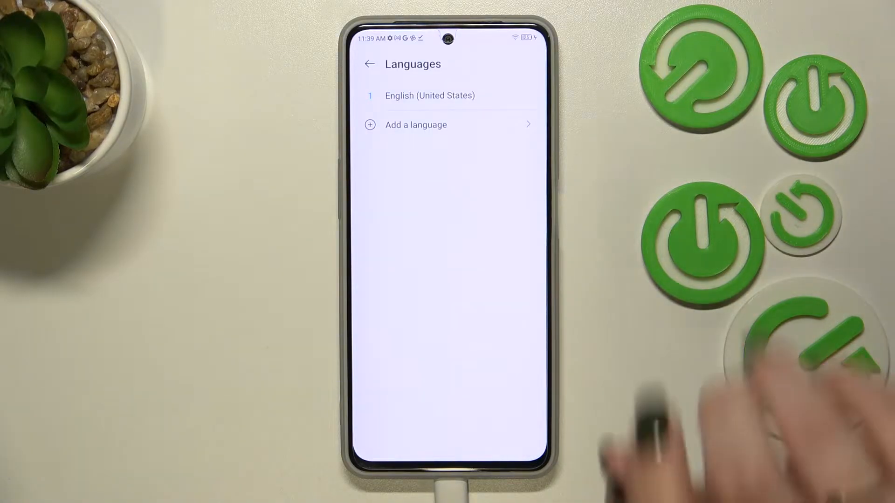
# - Start adding a language and choose Français to see its Canada, France and Luxembourg variants
pyautogui.click(415, 125)
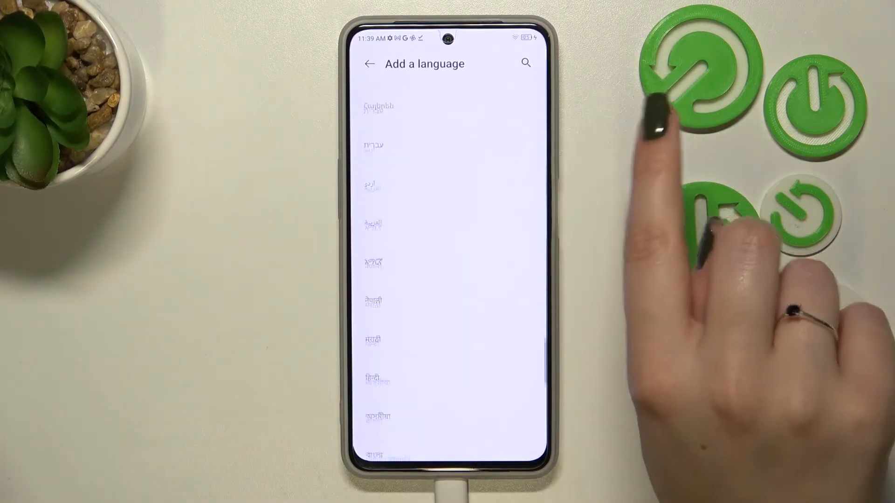
pyautogui.scroll(-3)
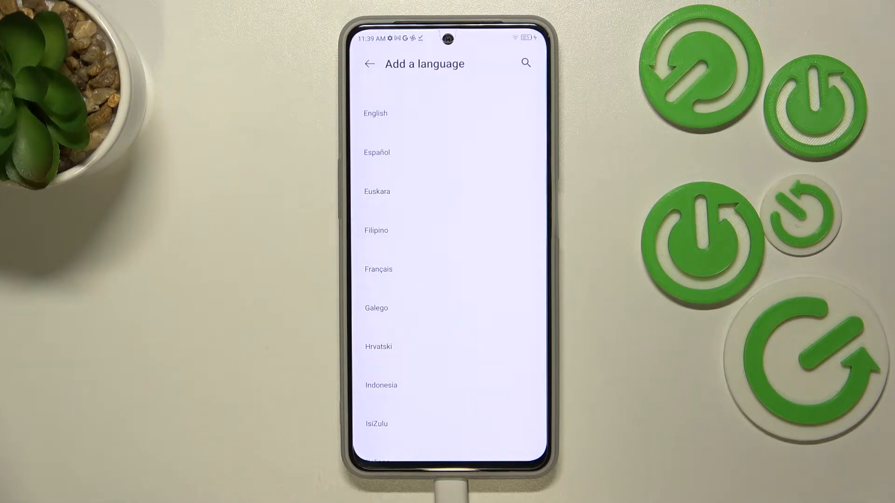
pyautogui.click(378, 269)
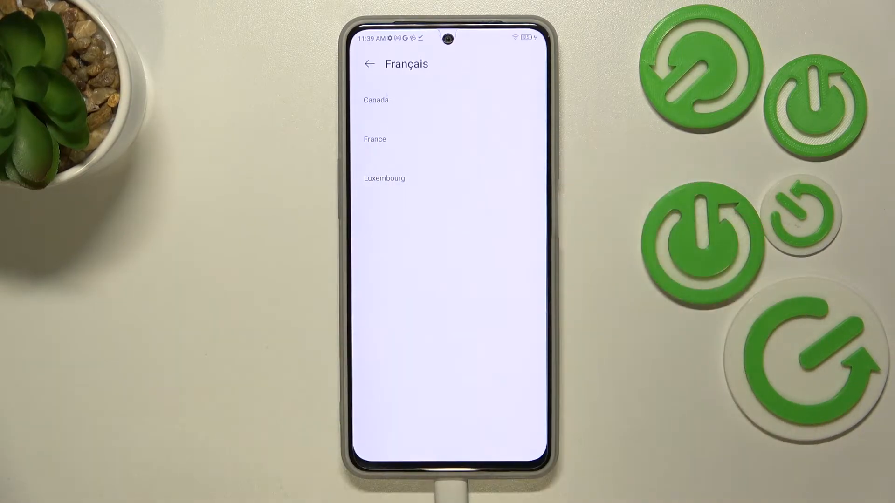
# - Pick the Canada variant so Français (Canada) appears second after English (United States)
pyautogui.click(375, 100)
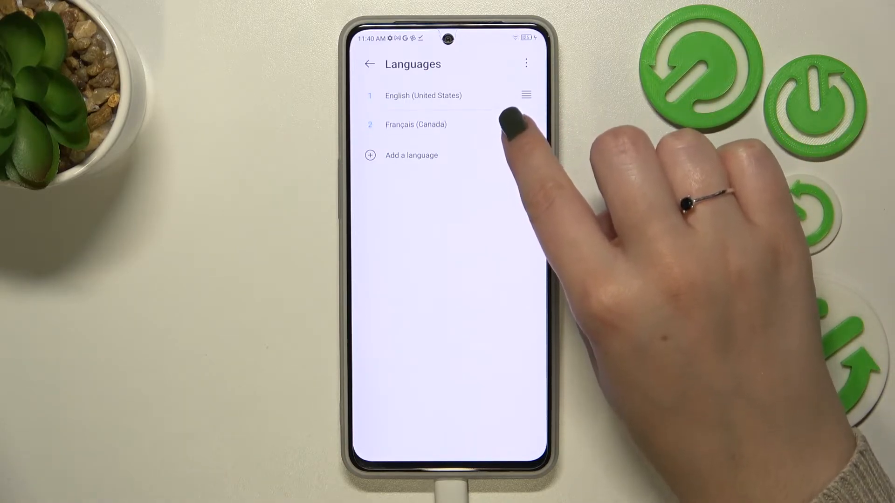
pyautogui.moveTo(525, 94); pyautogui.dragTo(525, 125)
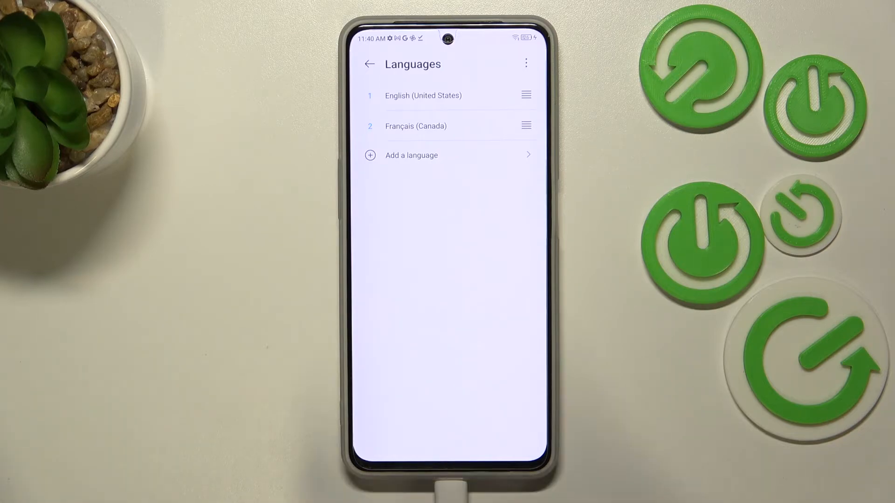
# - Mark Français (Canada) for removal and delete it, bringing up the removal confirmation
pyautogui.click(525, 63)
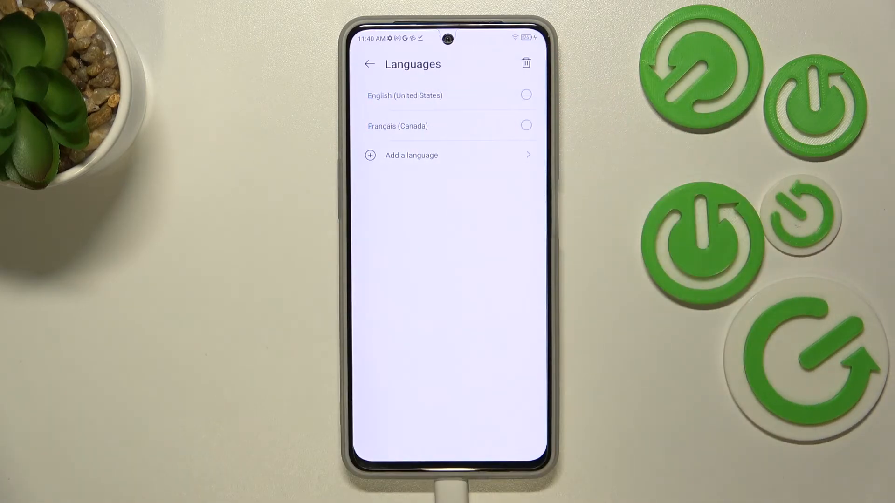
pyautogui.click(525, 125)
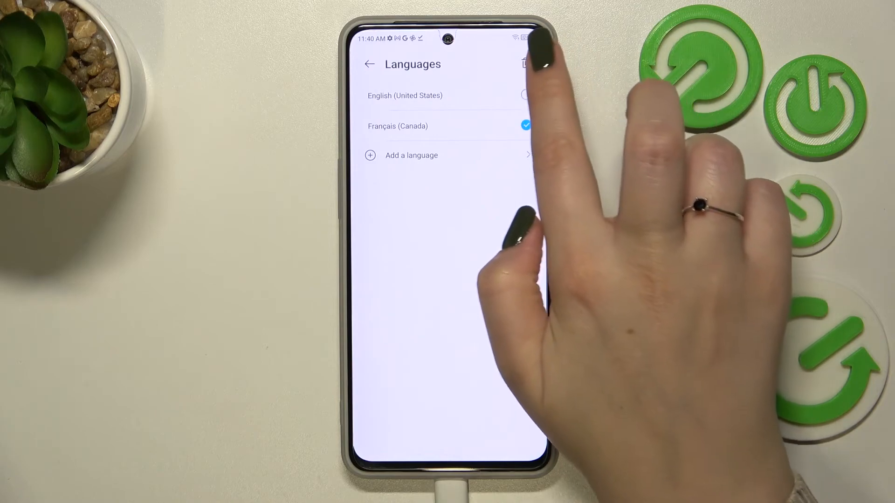
pyautogui.click(525, 63)
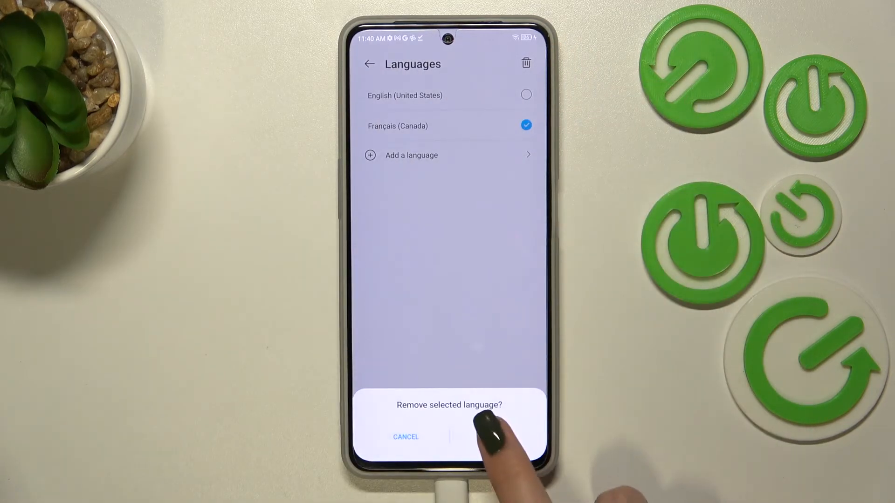